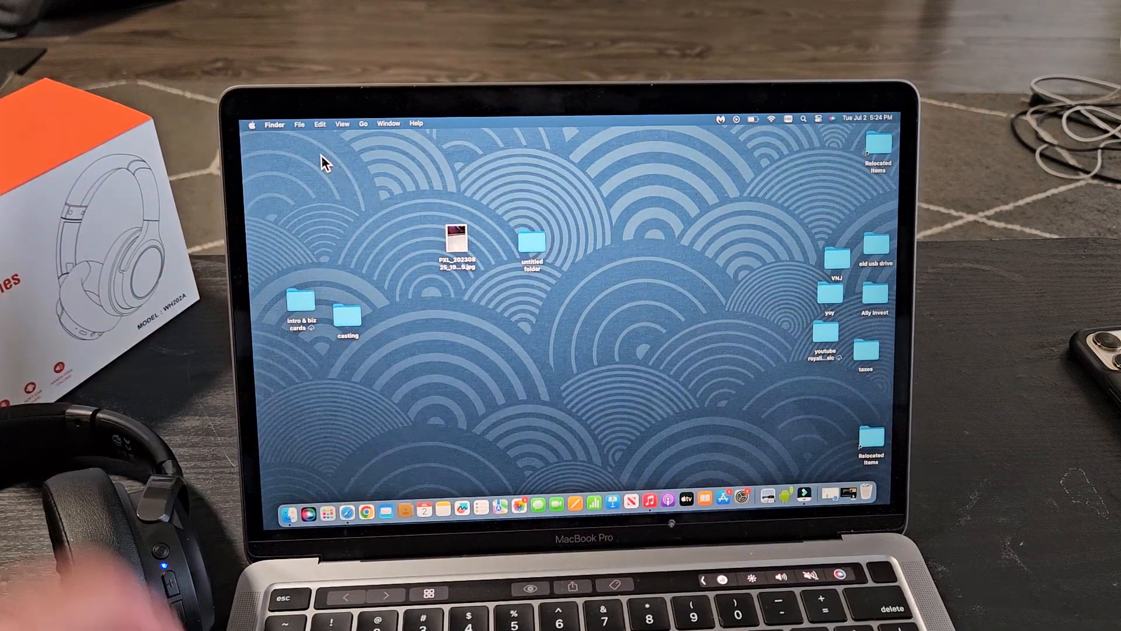
- Launch System Settings from the Apple menu
left_click(252, 122)
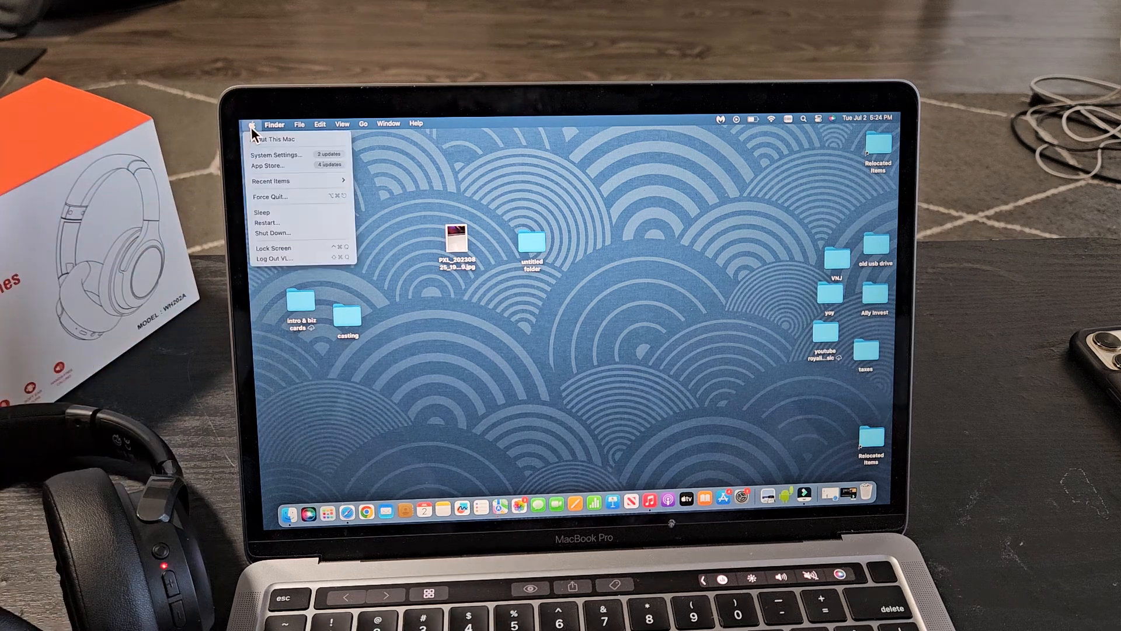
mouse_move(278, 154)
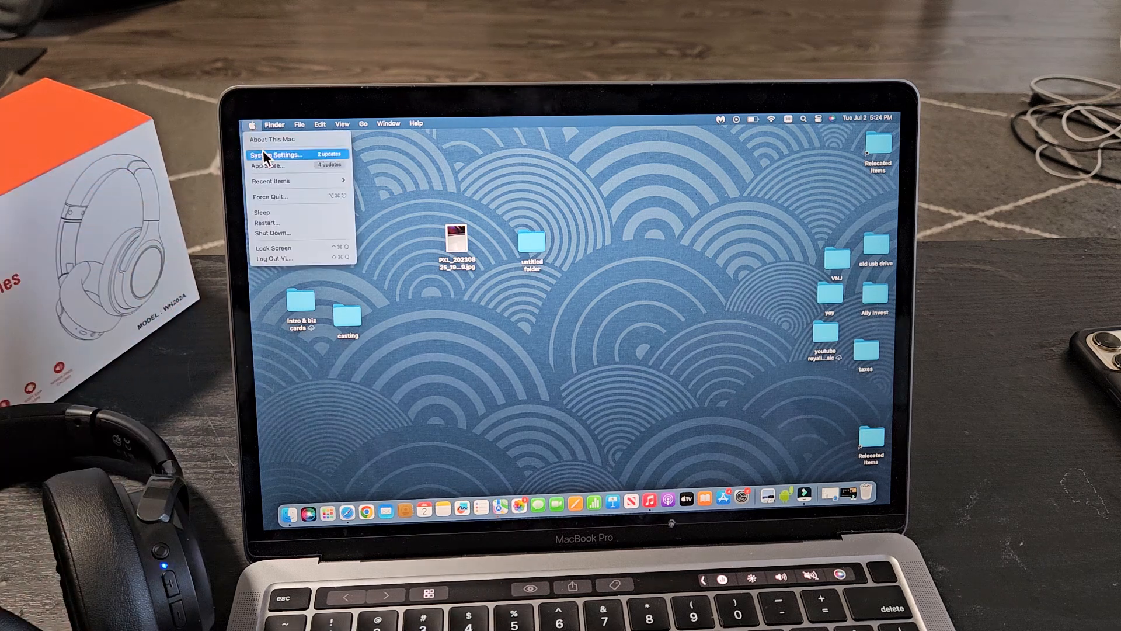
left_click(278, 155)
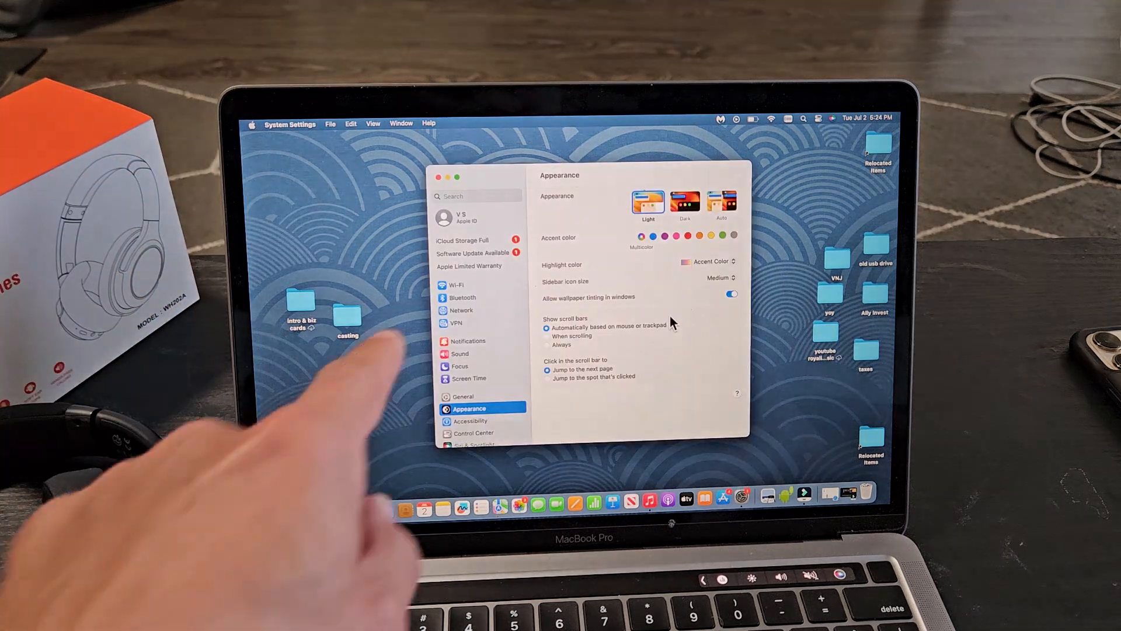
- Show the Bluetooth page with WH202A listed under Nearby Devices
left_click(462, 297)
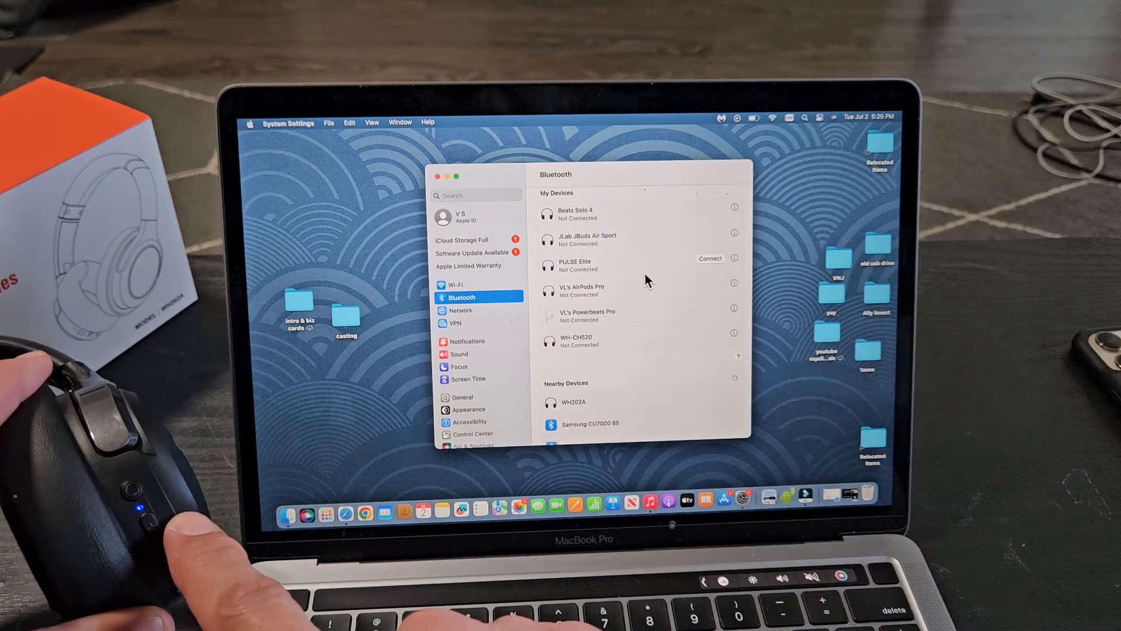
mouse_move(622, 429)
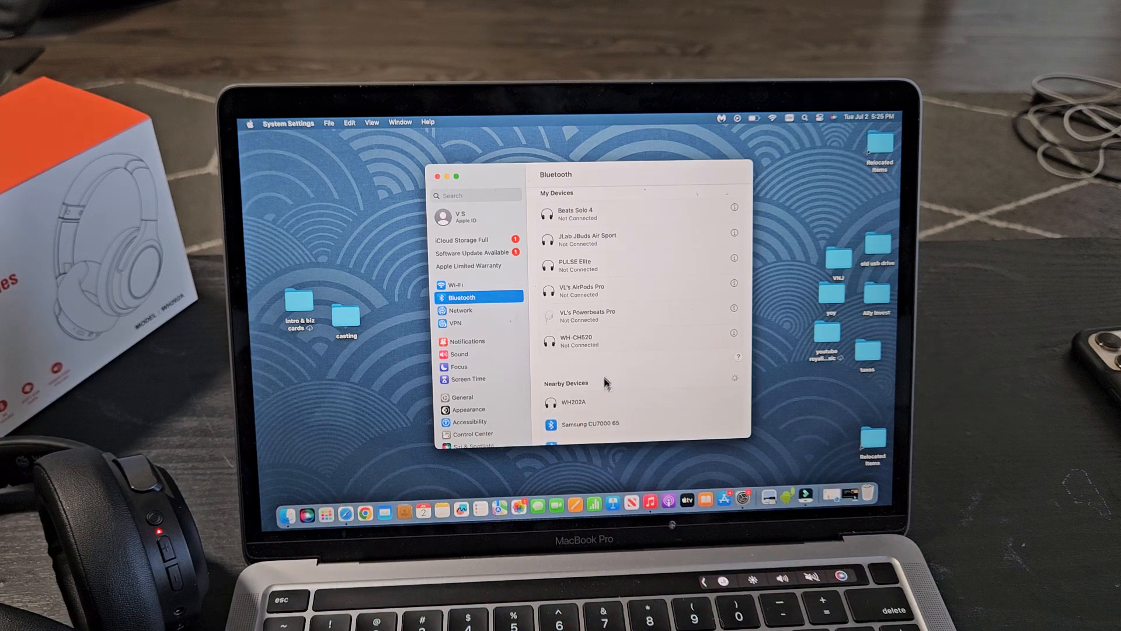
mouse_move(637, 400)
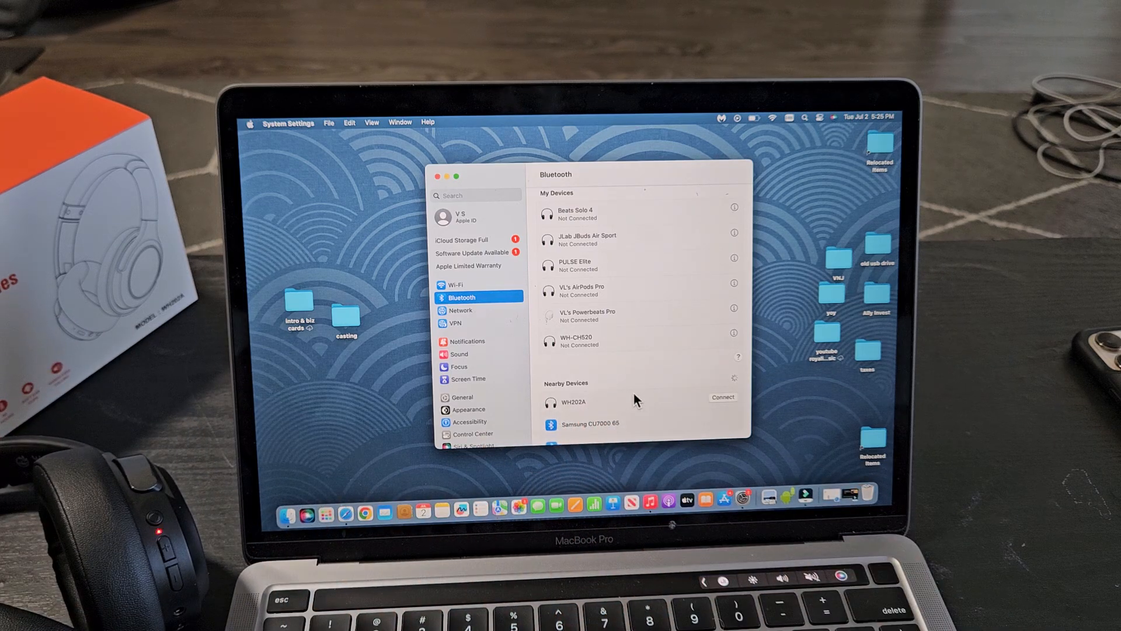
mouse_move(721, 402)
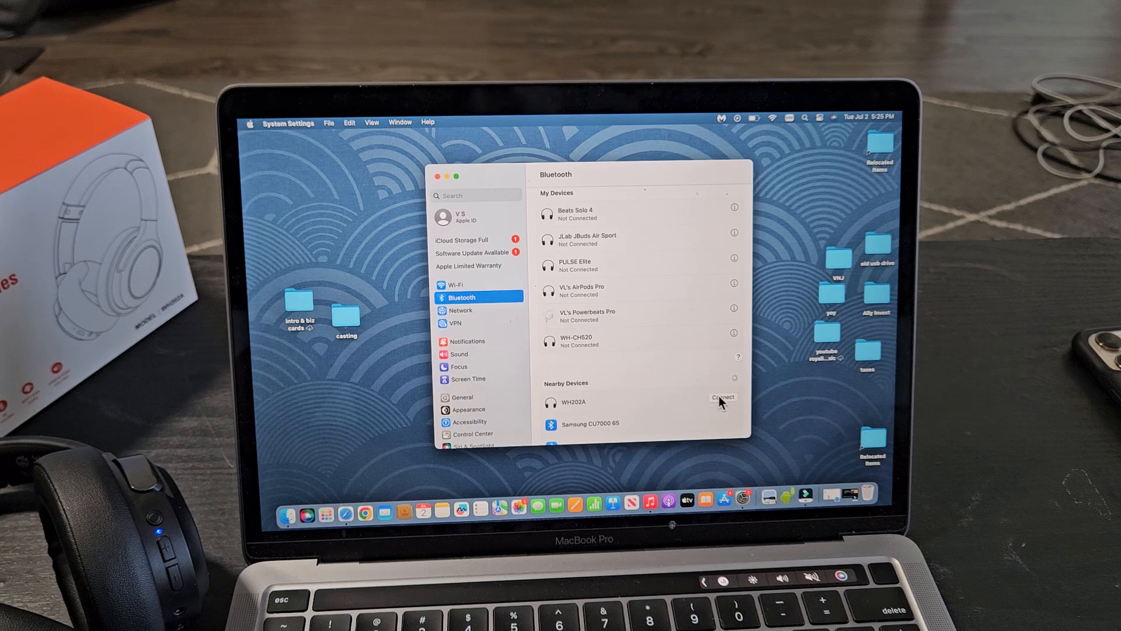